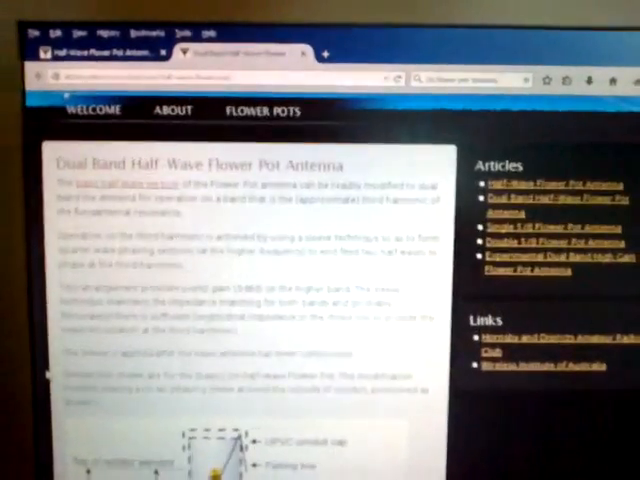
pyautogui.scroll(-3)
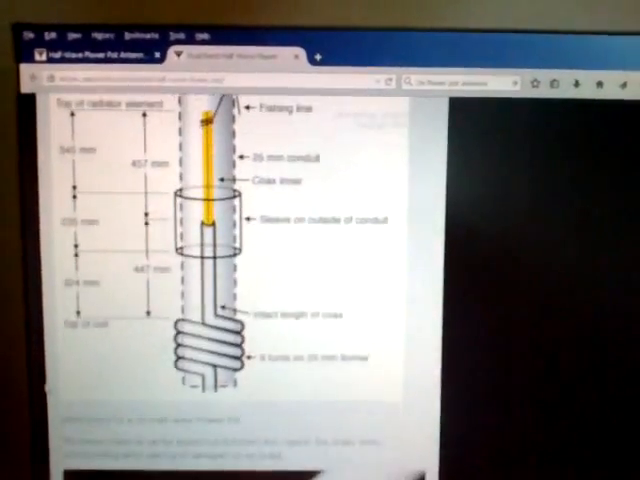
pyautogui.scroll(-3)
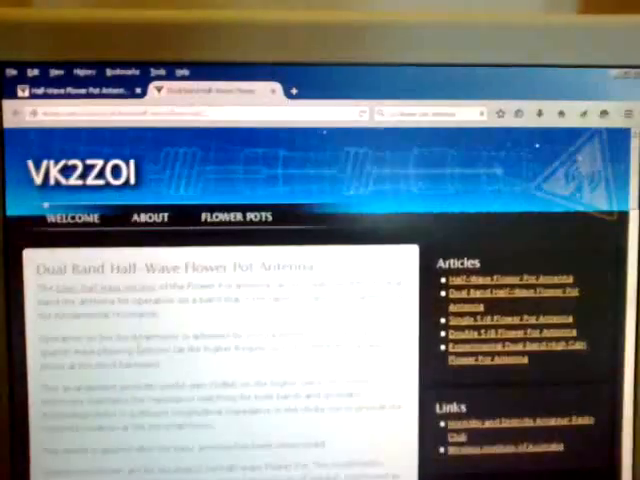
pyautogui.scroll(-3)
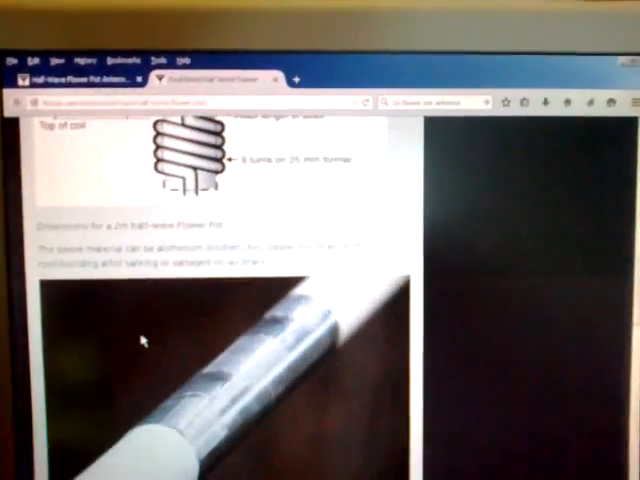
pyautogui.scroll(-3)
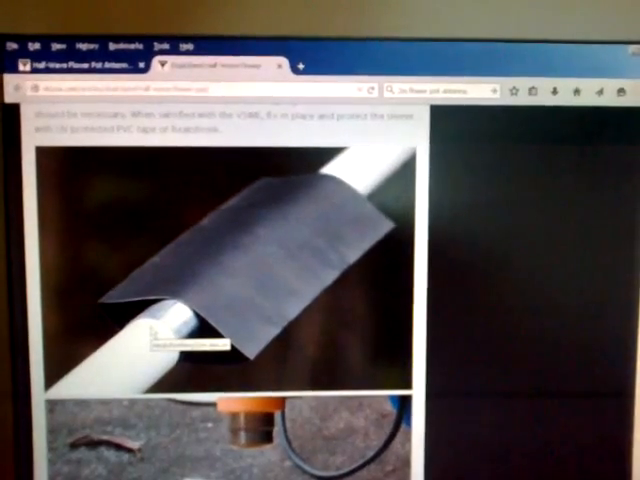
pyautogui.scroll(-3)
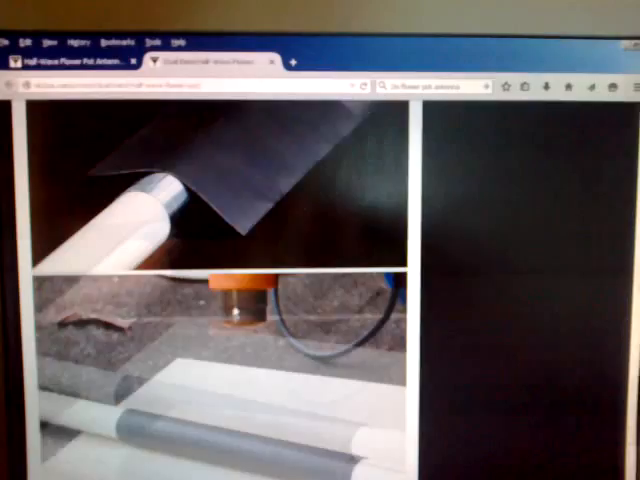
pyautogui.scroll(-3)
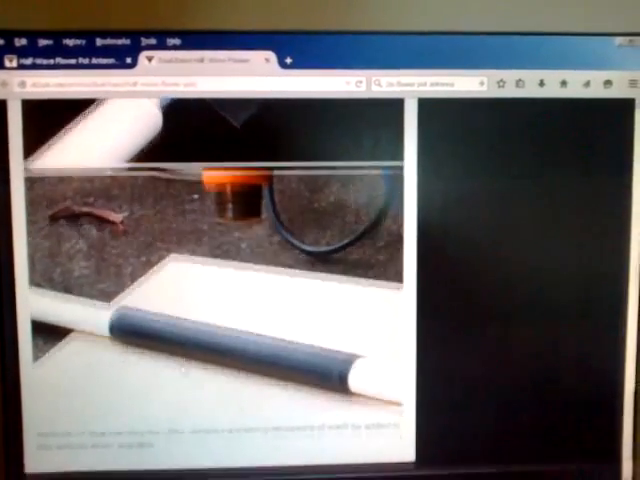